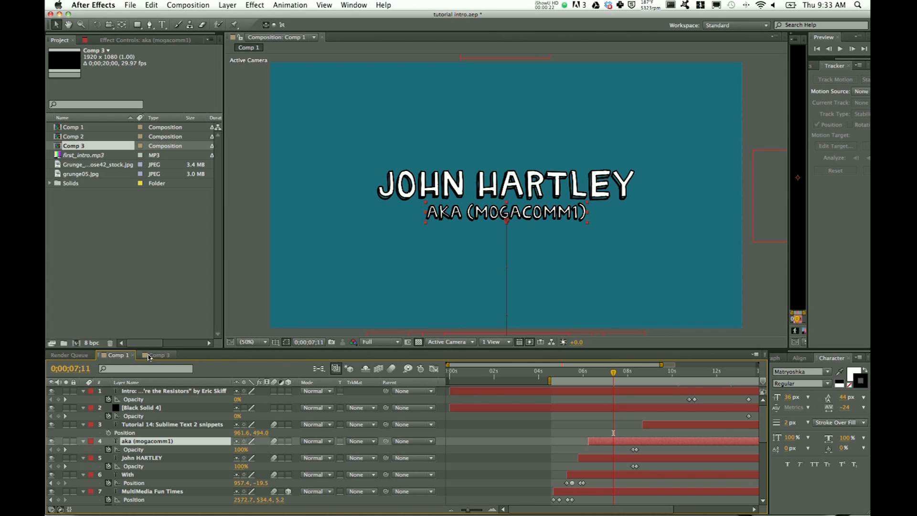
# Create Comp 4 from the HDTV 1080 29.97 preset via Composition > New Composition.
pyautogui.click(188, 5)
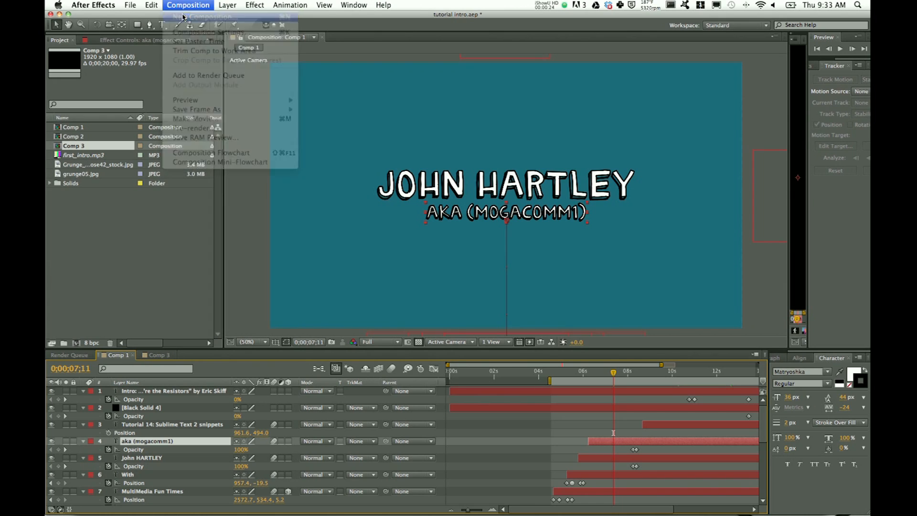
pyautogui.click(205, 33)
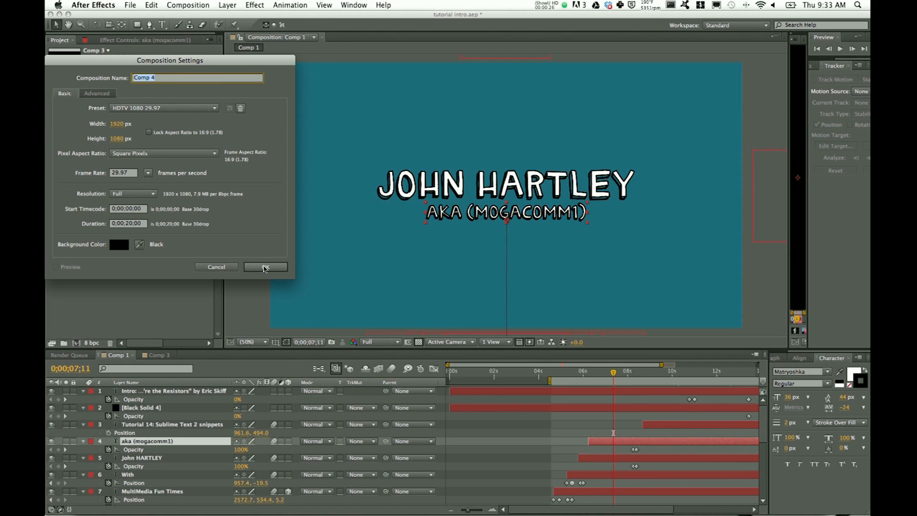
pyautogui.click(264, 266)
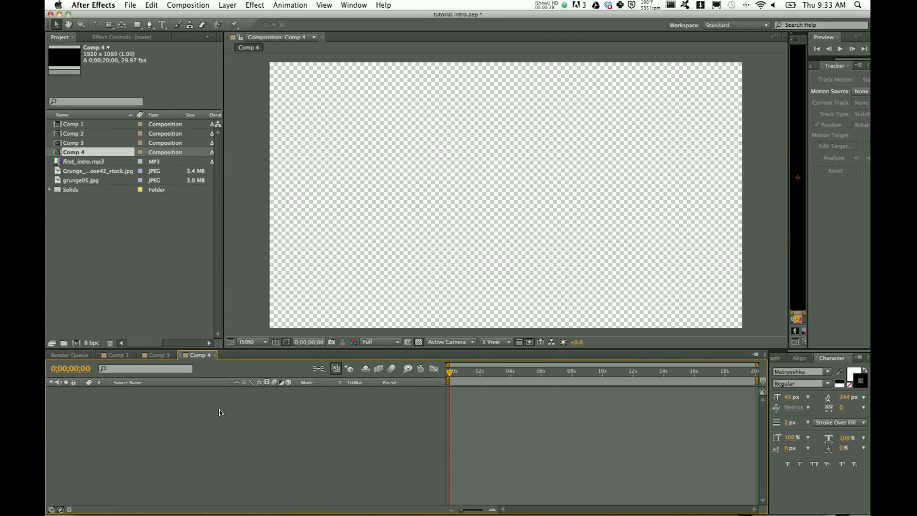
# Add a full-frame blue solid to Comp 4, then start an empty text layer above it with the Type tool.
pyautogui.click(227, 5)
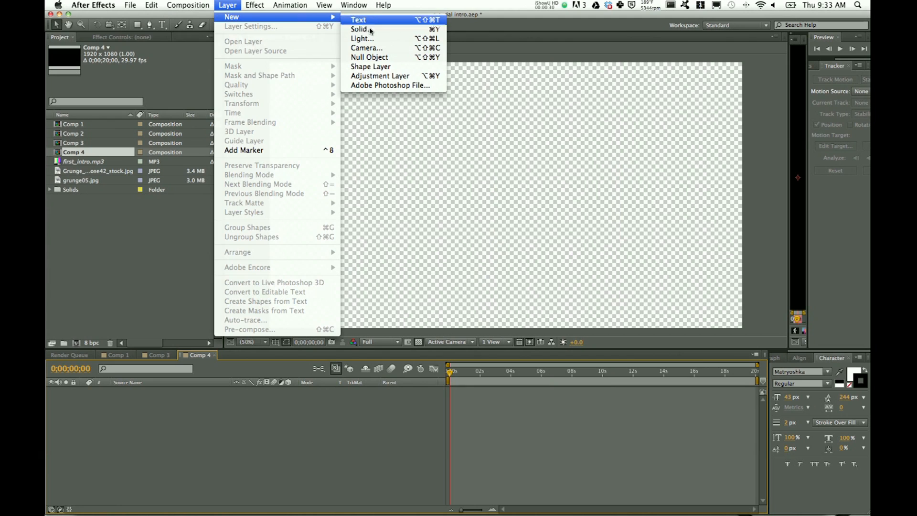
pyautogui.click(360, 29)
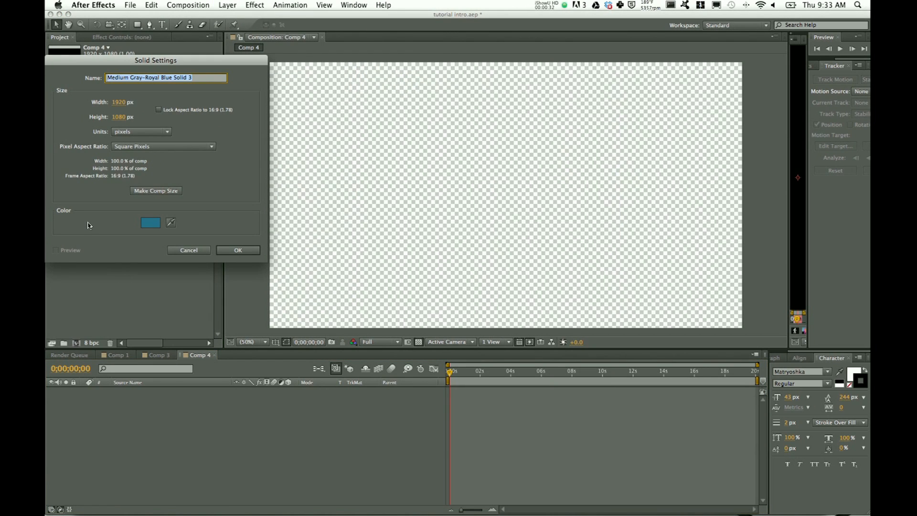
pyautogui.click(237, 249)
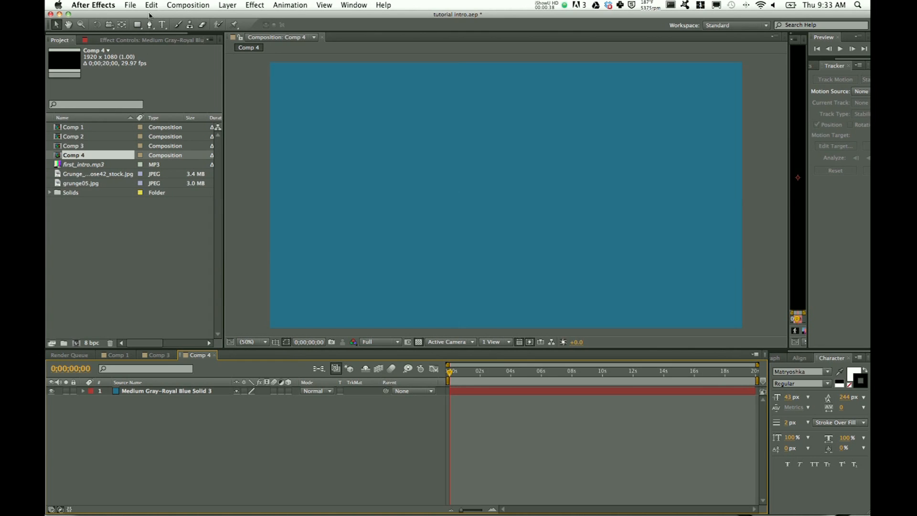
pyautogui.click(445, 187)
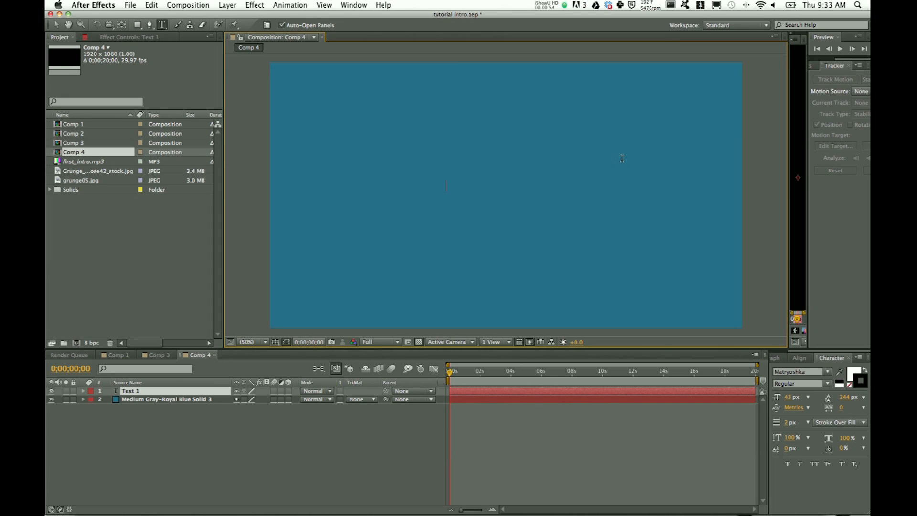
# Enter the text COOL BEANS centred over the blue solid.
pyautogui.write('COOL')
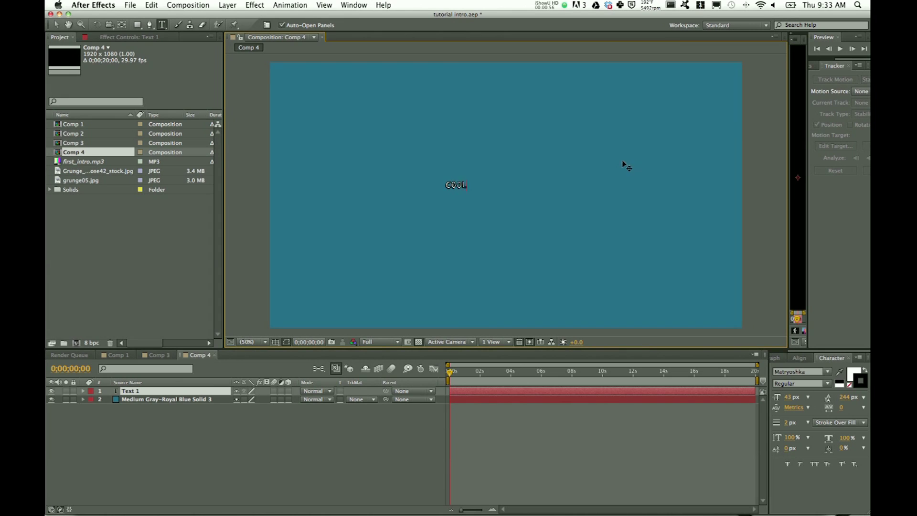
pyautogui.write('BEANS')
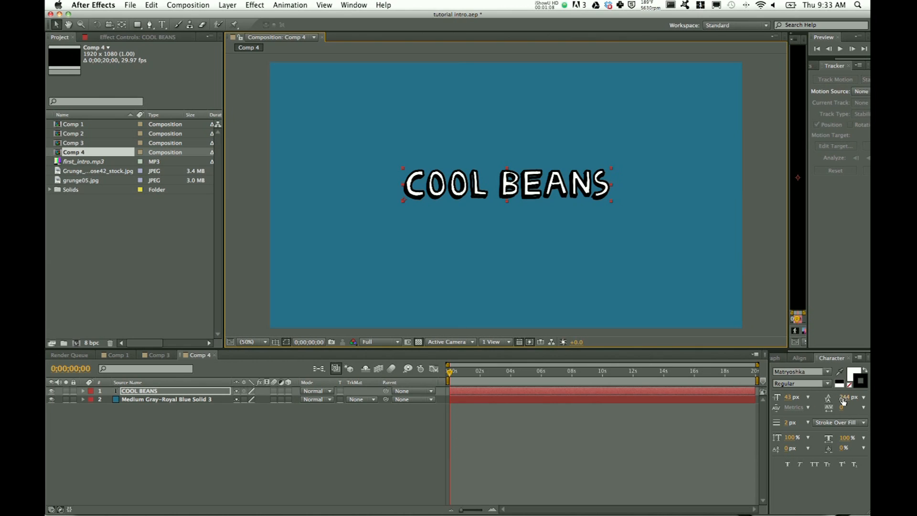
pyautogui.moveTo(835, 408)
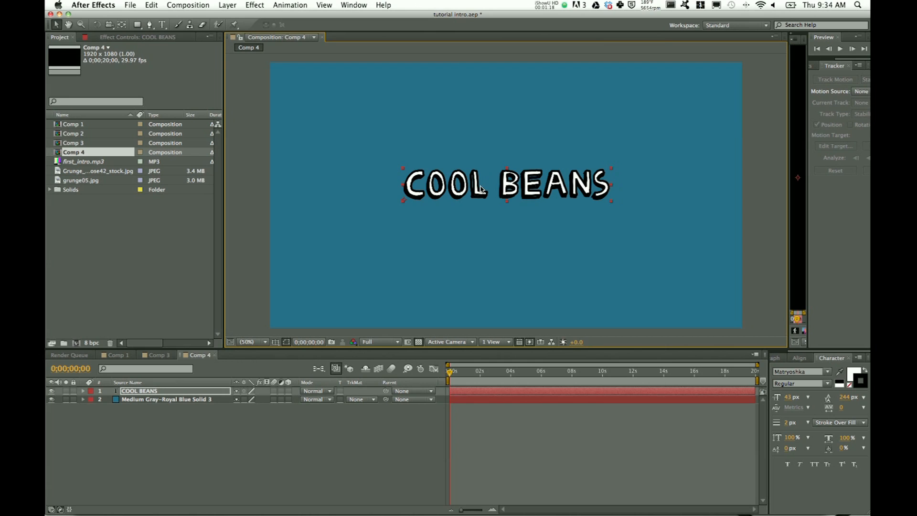
pyautogui.click(246, 341)
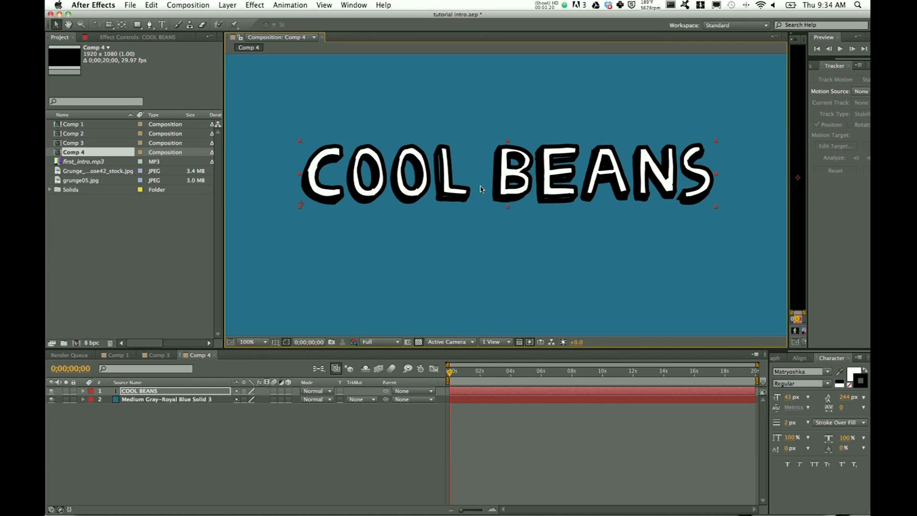
pyautogui.click(246, 342)
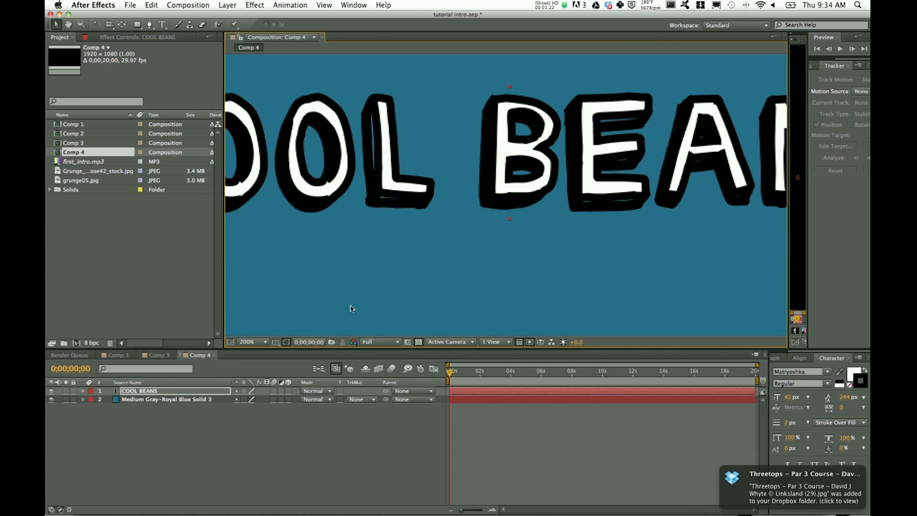
pyautogui.click(252, 341)
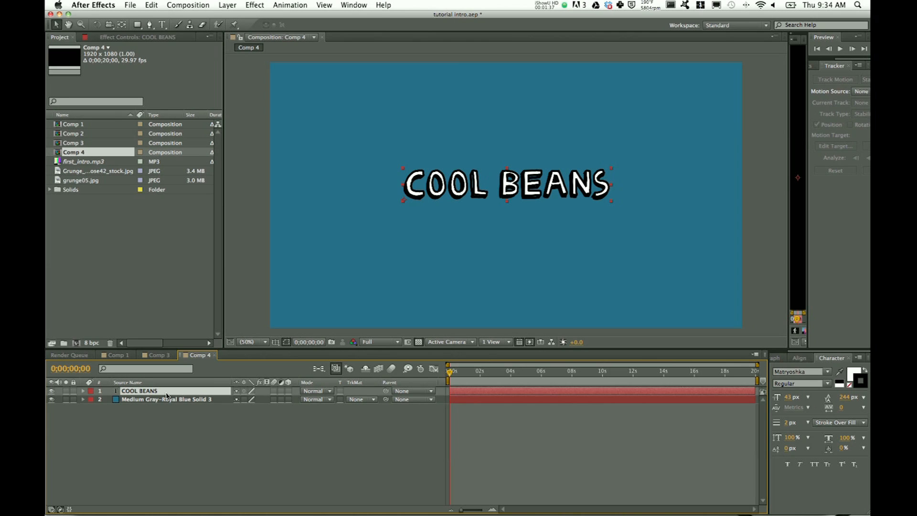
pyautogui.moveTo(338, 416)
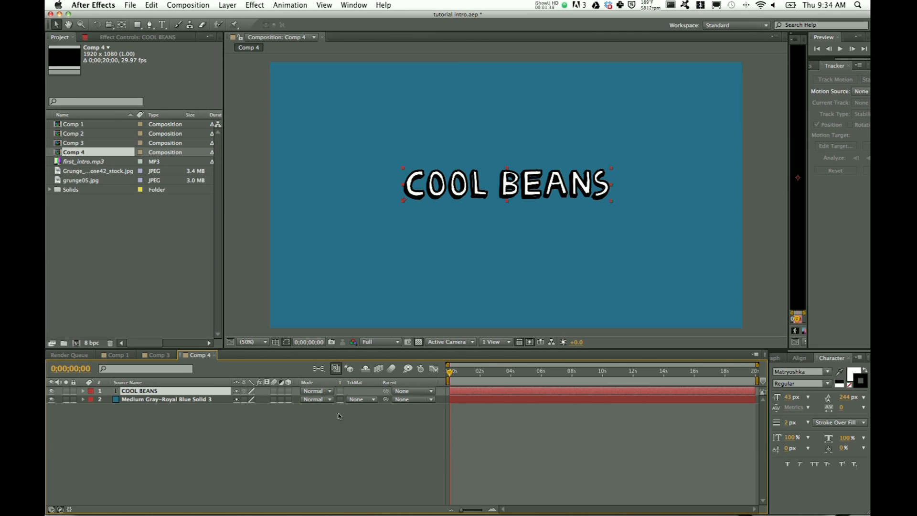
pyautogui.moveTo(703, 286)
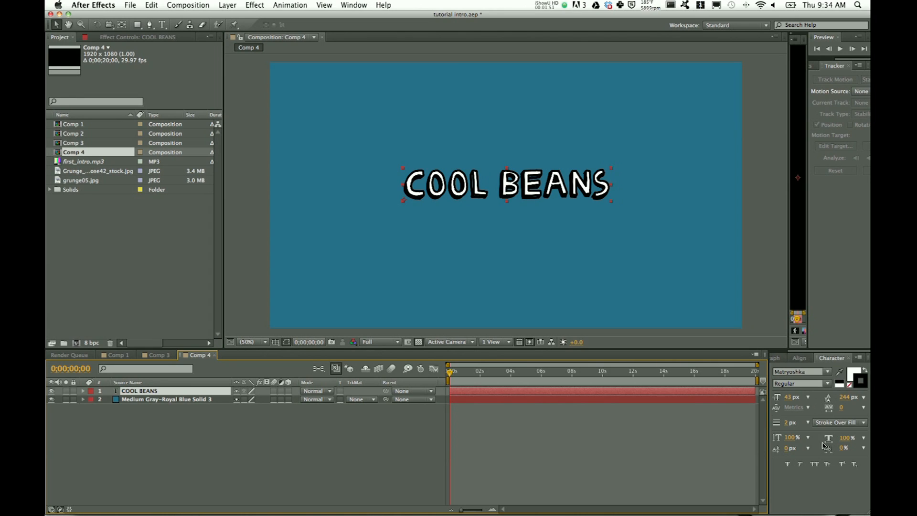
pyautogui.click(837, 421)
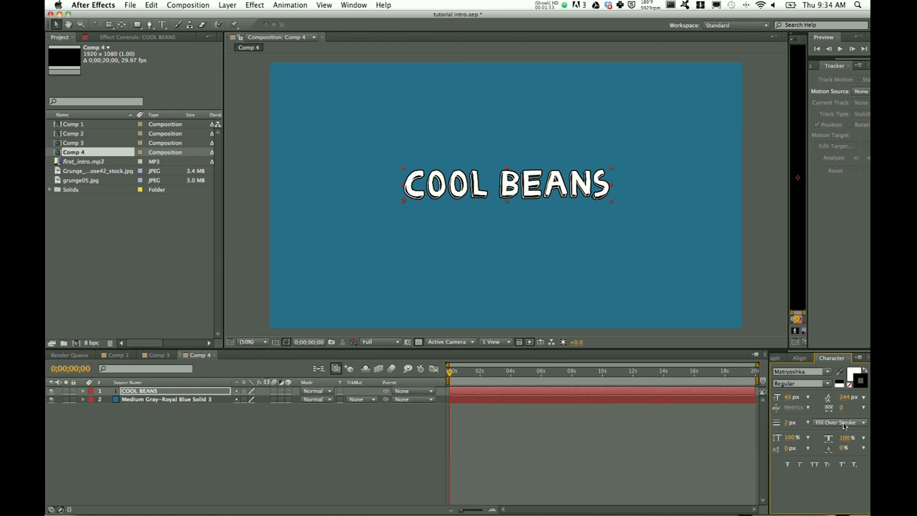
pyautogui.click(837, 422)
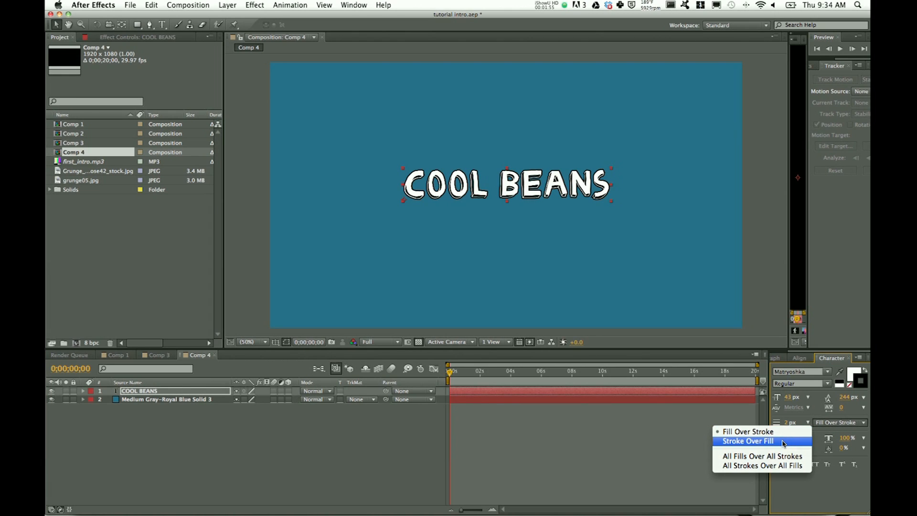
pyautogui.click(747, 440)
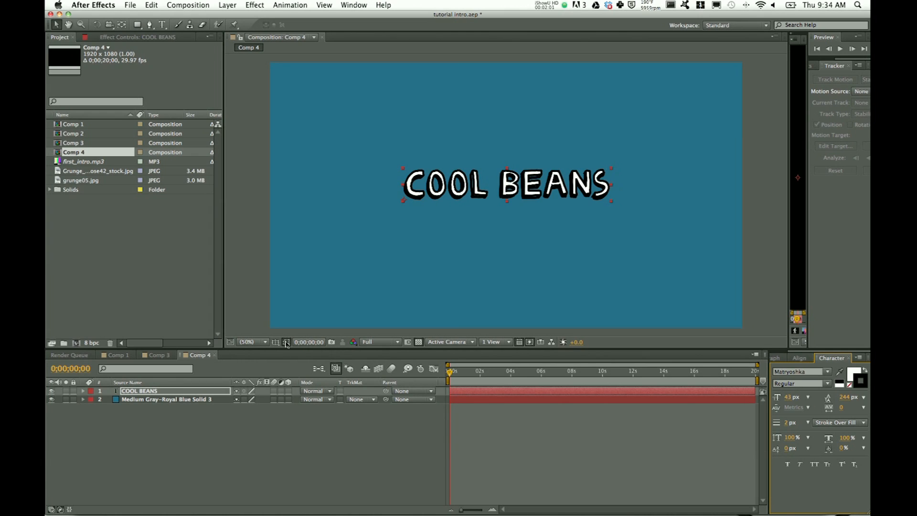
pyautogui.moveTo(610, 390)
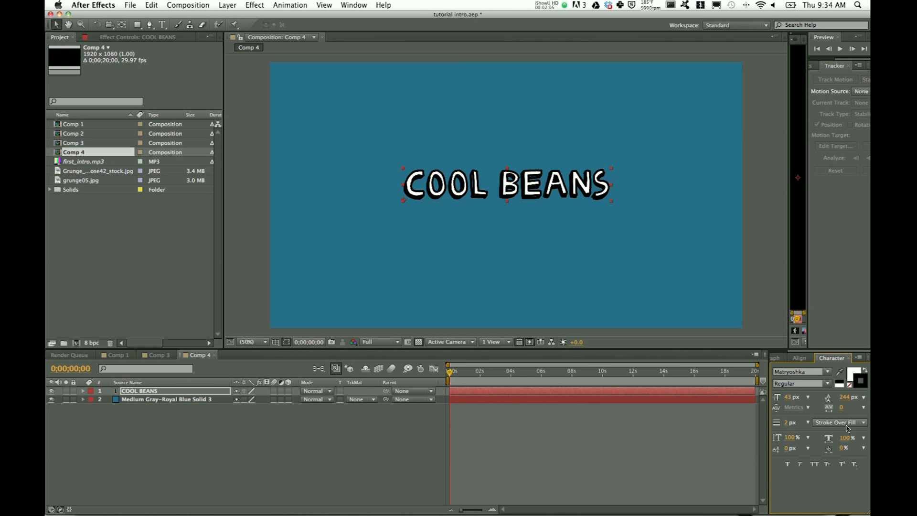
pyautogui.click(840, 422)
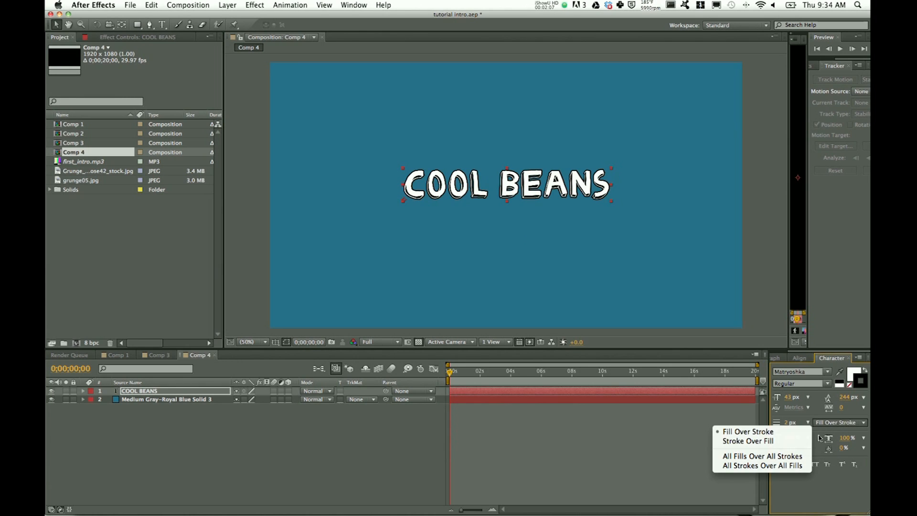
pyautogui.click(747, 441)
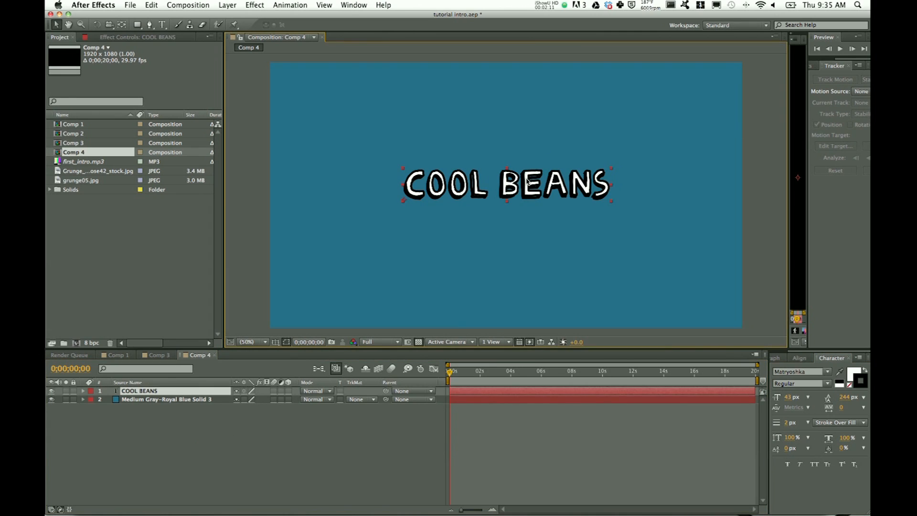
# Make COOL BEANS 3D and keyframe Orientation from 270° at frame 0 to 0° at frame 9.
pyautogui.click(286, 391)
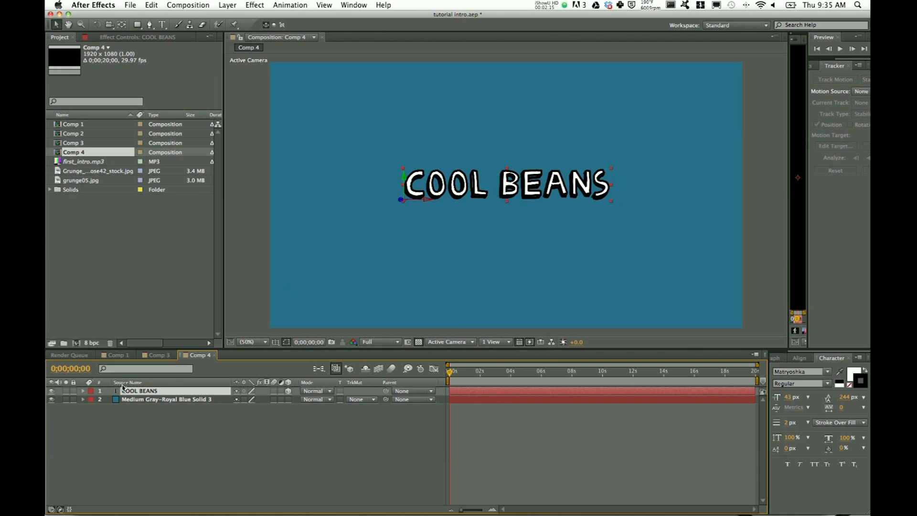
pyautogui.click(83, 391)
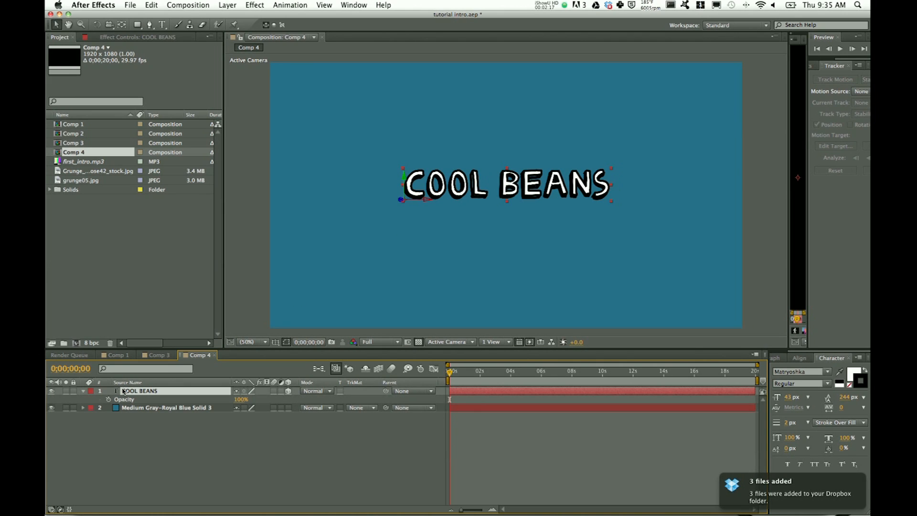
pyautogui.click(92, 391)
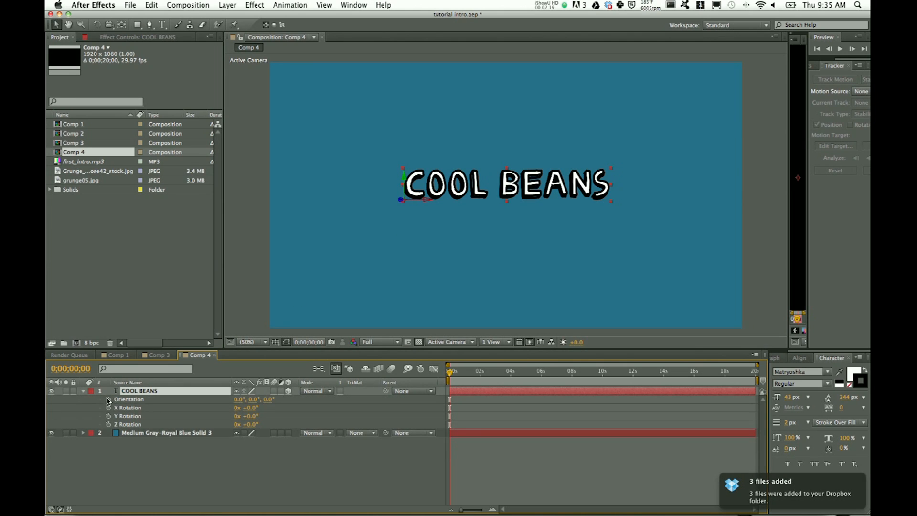
pyautogui.moveTo(108, 399)
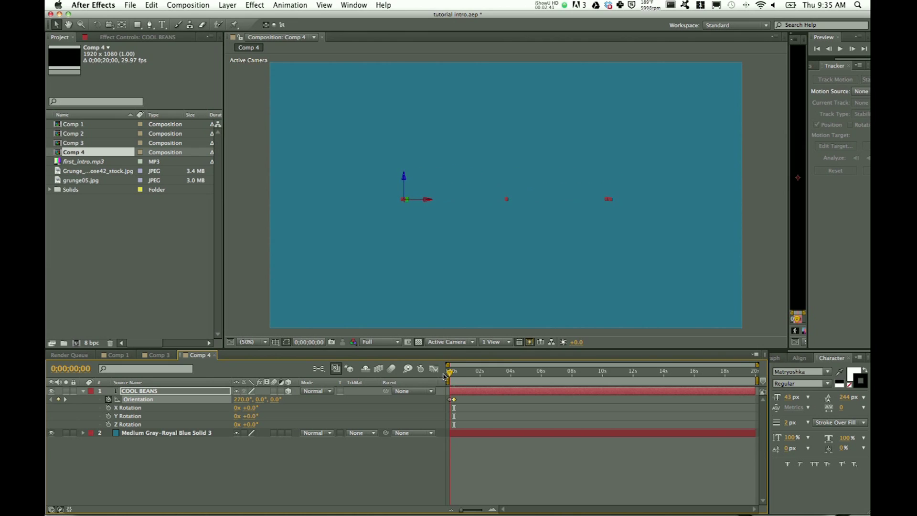
pyautogui.click(452, 371)
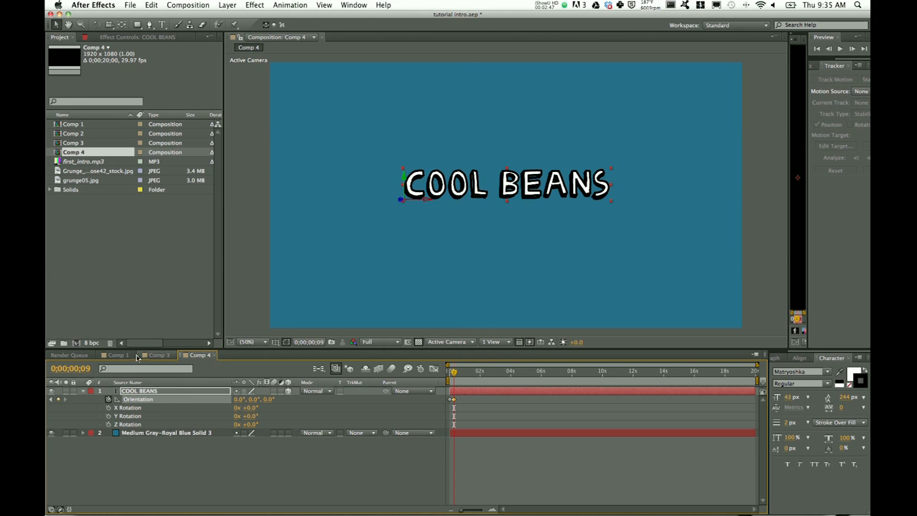
# Switch to Comp 1 and scrub its start to review the MOCHA title animation.
pyautogui.click(117, 355)
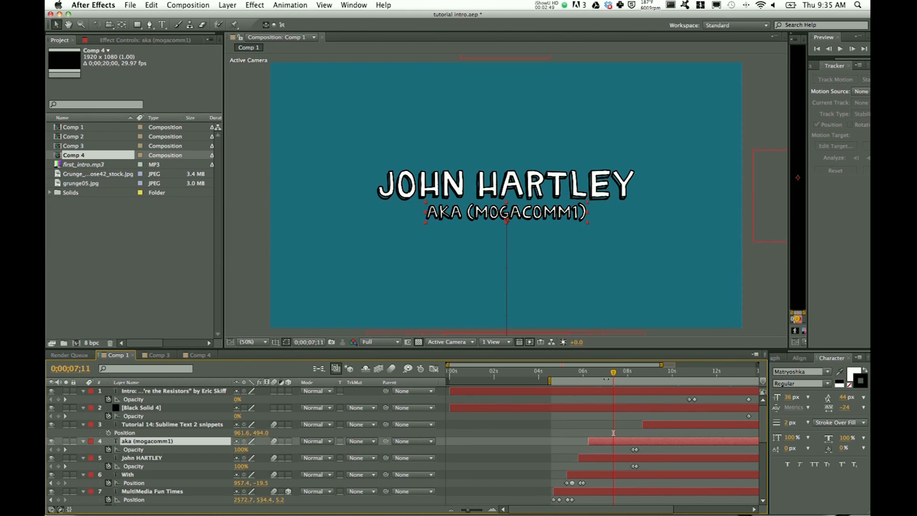
pyautogui.click(468, 371)
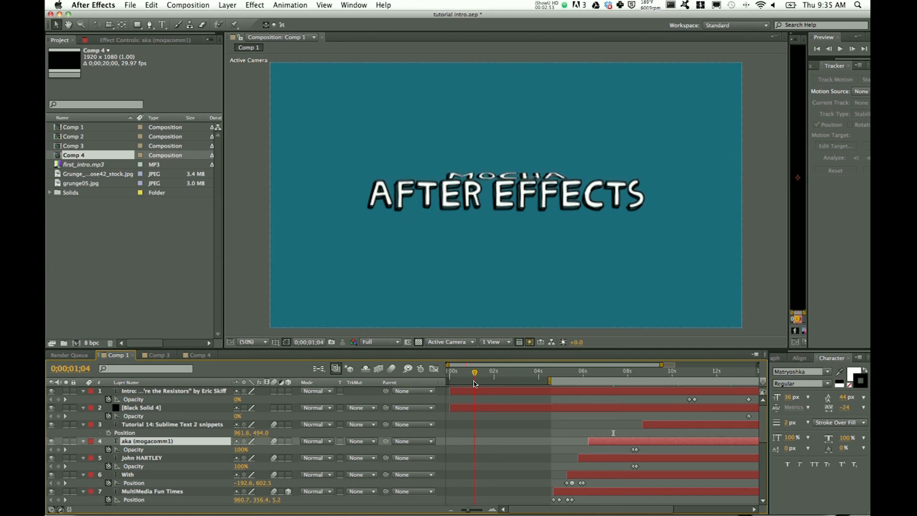
pyautogui.click(479, 371)
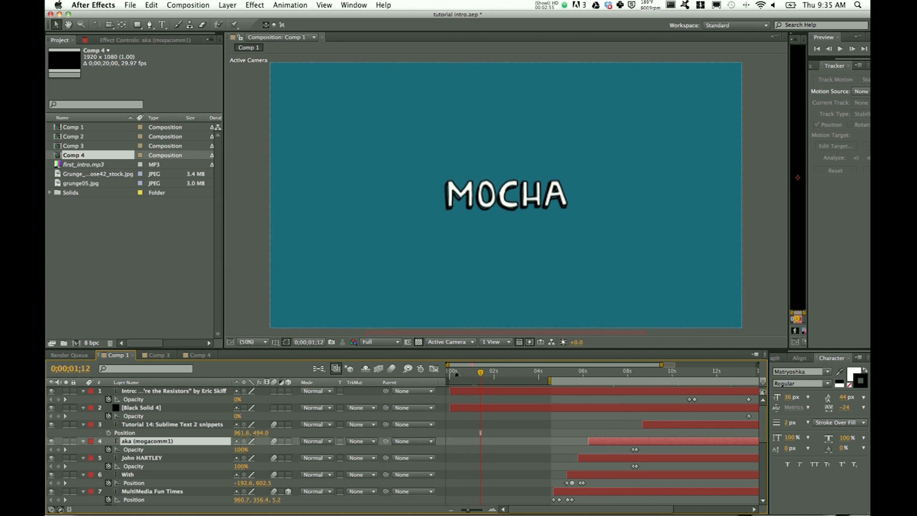
# Return to Comp 4 and keyframe COOL BEANS Position at 344, 482 with Orientation 270° at the start.
pyautogui.click(200, 356)
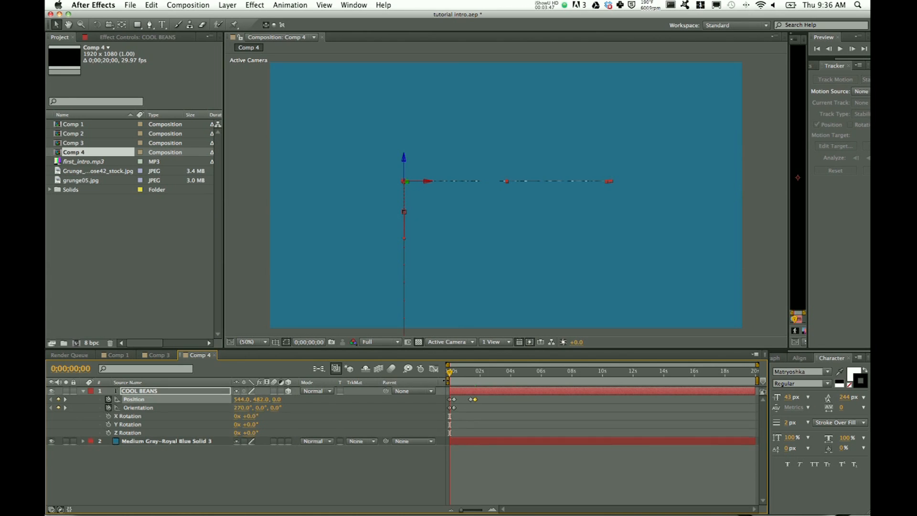
# Reveal Opacity on COOL BEANS and set a 100% keyframe at the start.
pyautogui.click(58, 399)
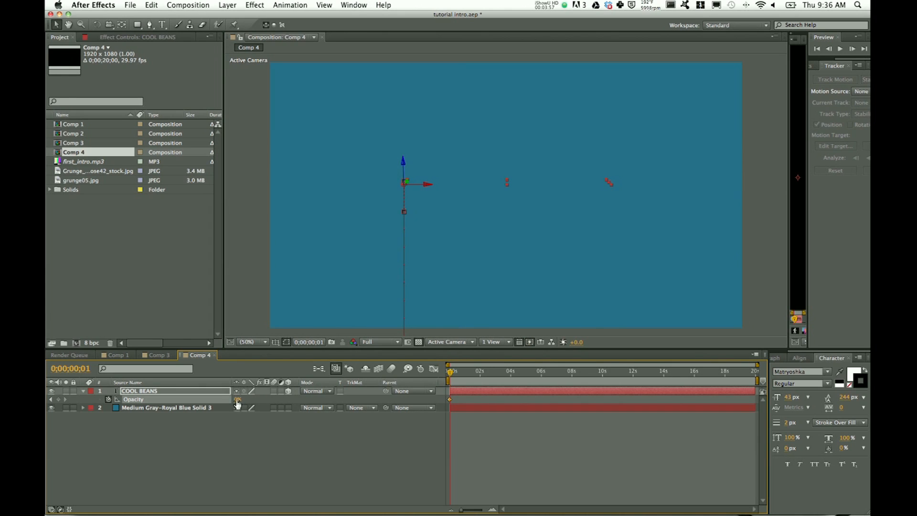
pyautogui.click(237, 400)
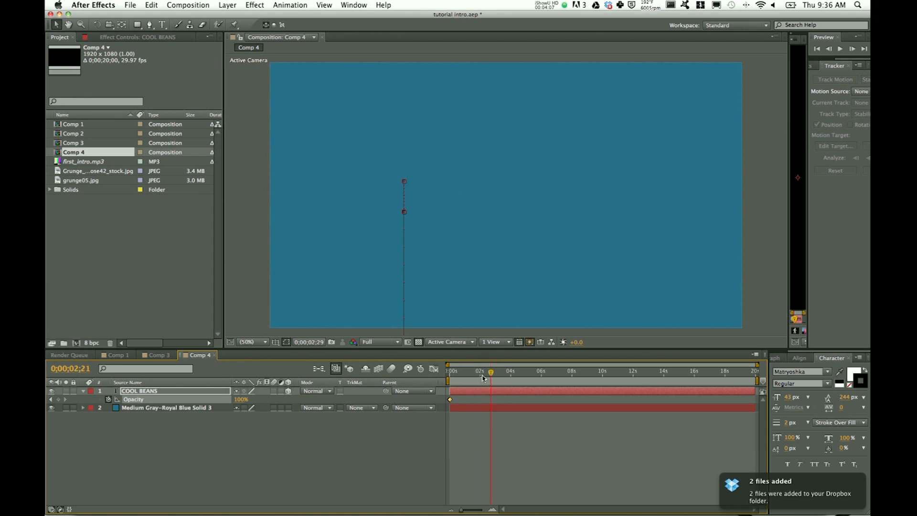
# Duplicate COOL BEANS into COOL BEANS 2 starting slightly later, and reveal the copy's properties.
pyautogui.click(450, 370)
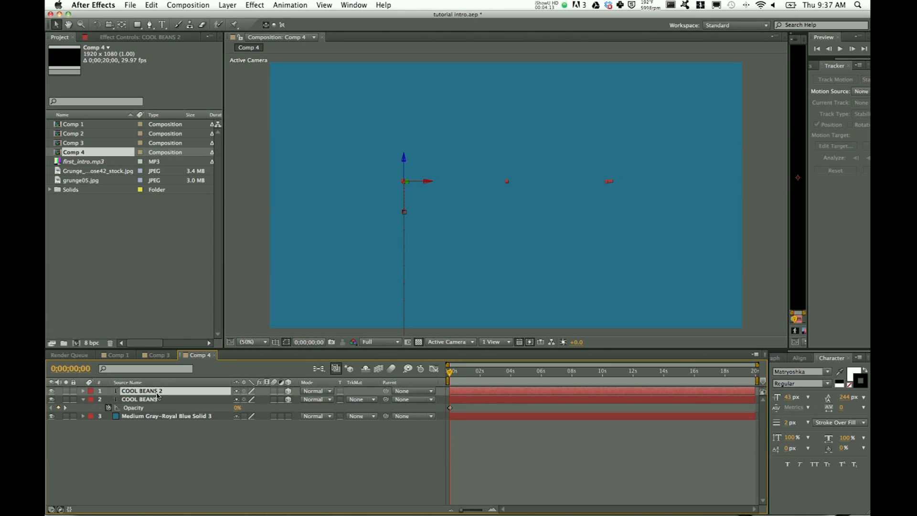
pyautogui.moveTo(187, 396)
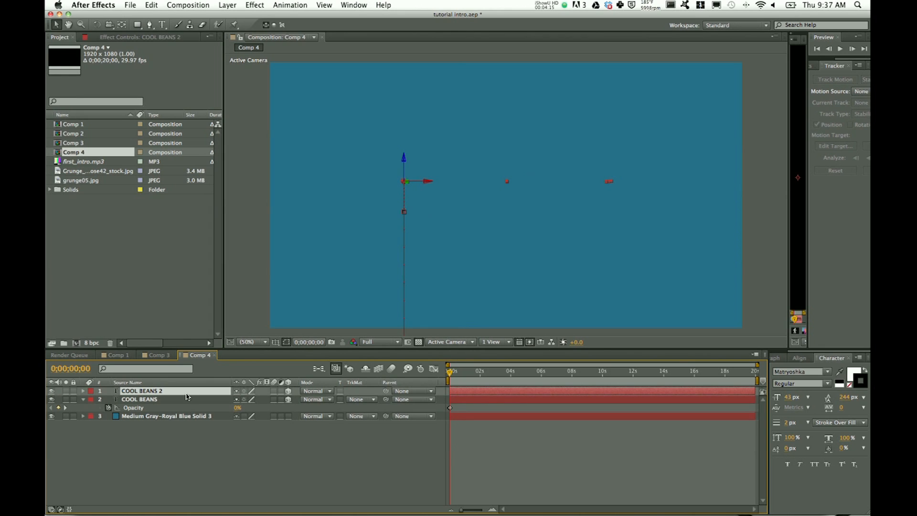
pyautogui.click(82, 390)
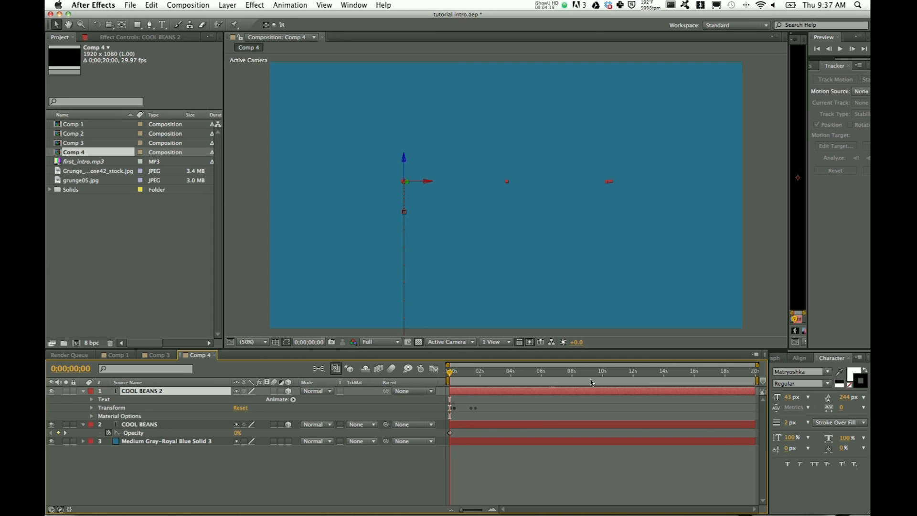
pyautogui.moveTo(465, 395)
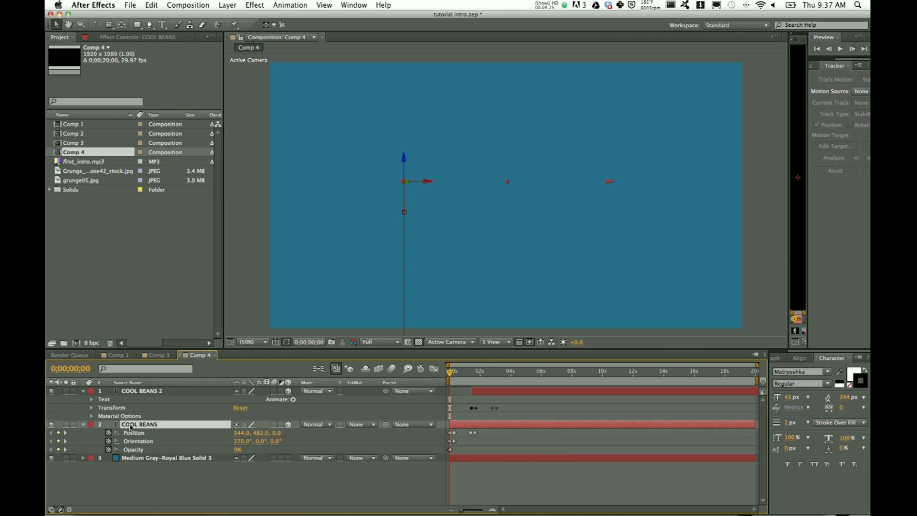
pyautogui.moveTo(168, 432)
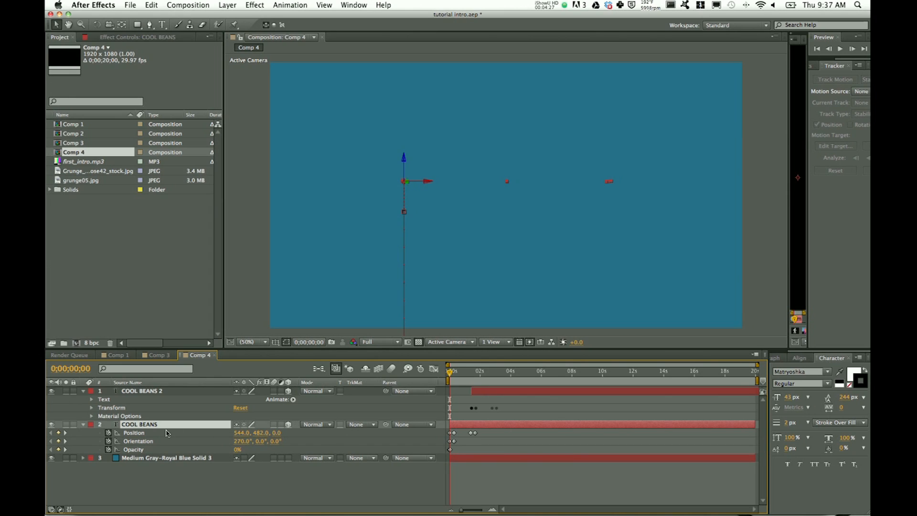
pyautogui.moveTo(202, 432)
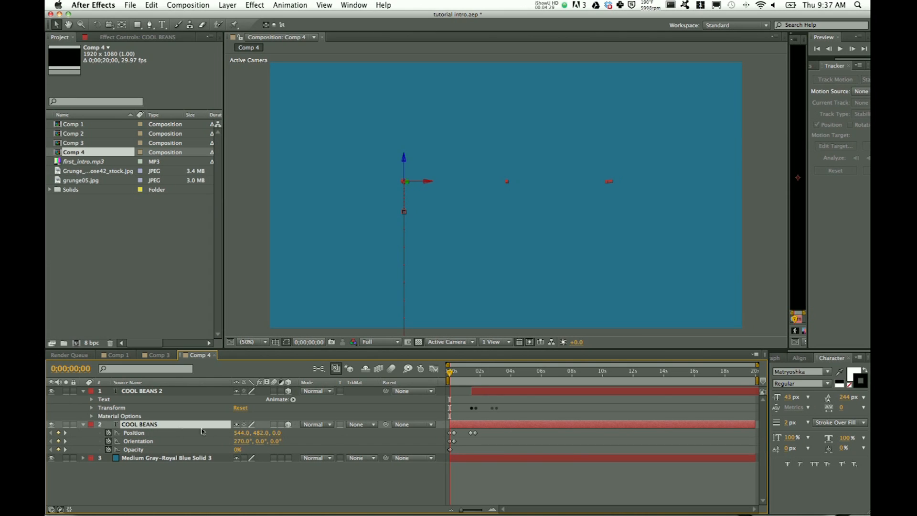
pyautogui.moveTo(145, 438)
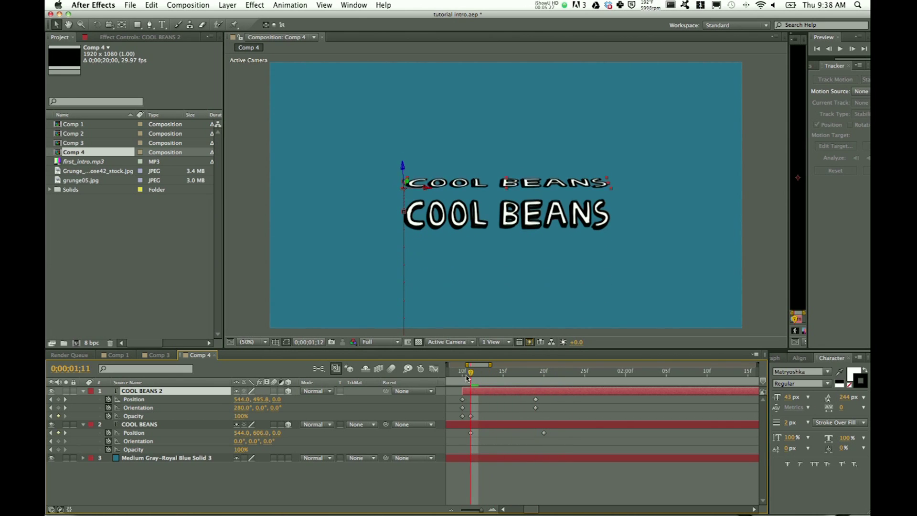
# Scrub the timeline to check COOL BEANS 2 flipping in while COOL BEANS slides down away.
pyautogui.click(470, 371)
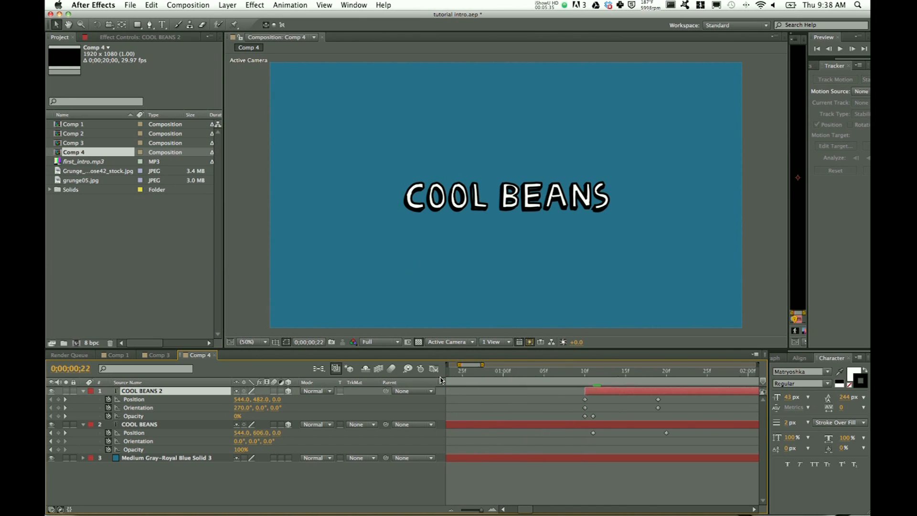
pyautogui.click(456, 371)
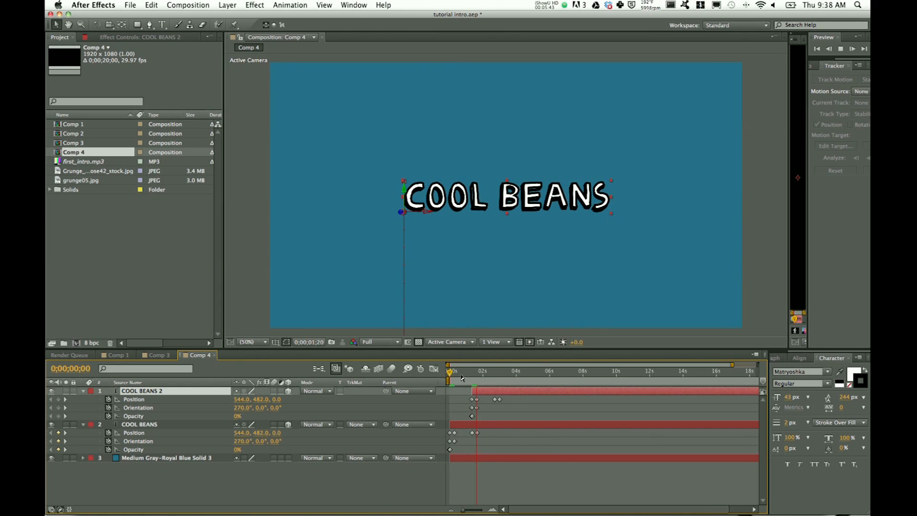
# Retype the copy as POTATOES, rename its layer, and adjust keyframes so it knocks COOL BEANS off frame.
pyautogui.click(493, 370)
pyautogui.write('POT')
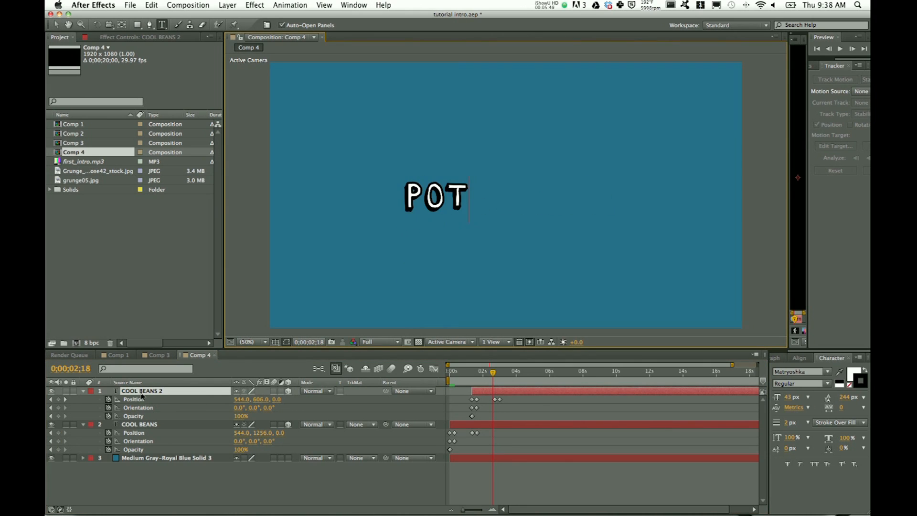
pyautogui.write('ATOS')
pyautogui.click(175, 390)
pyautogui.write('Potatoes')
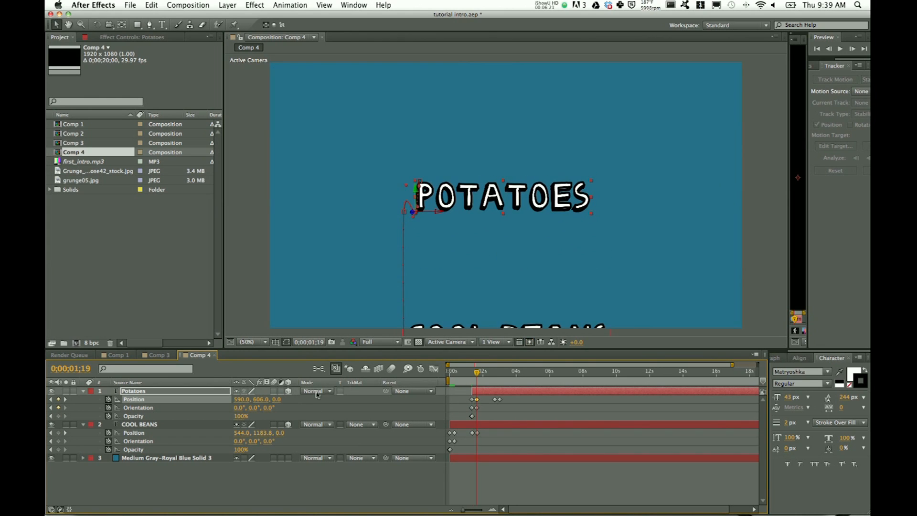
pyautogui.click(244, 399)
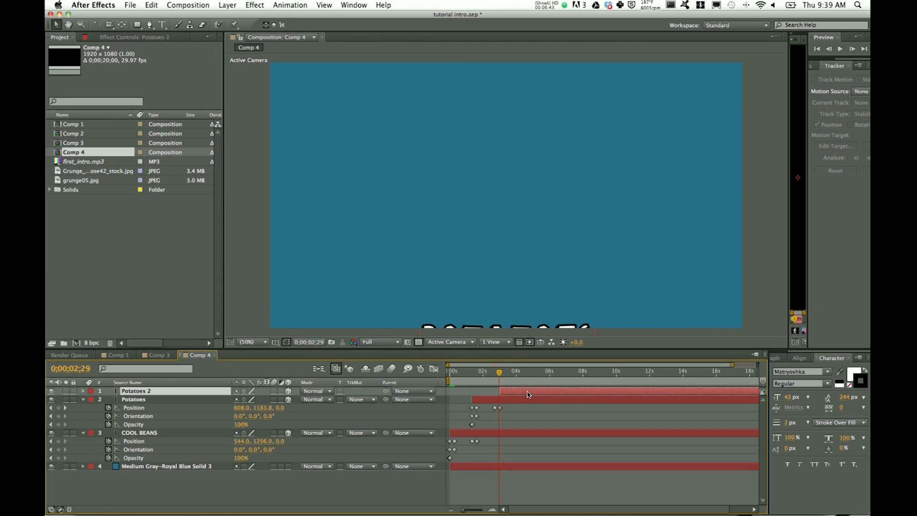
pyautogui.click(135, 390)
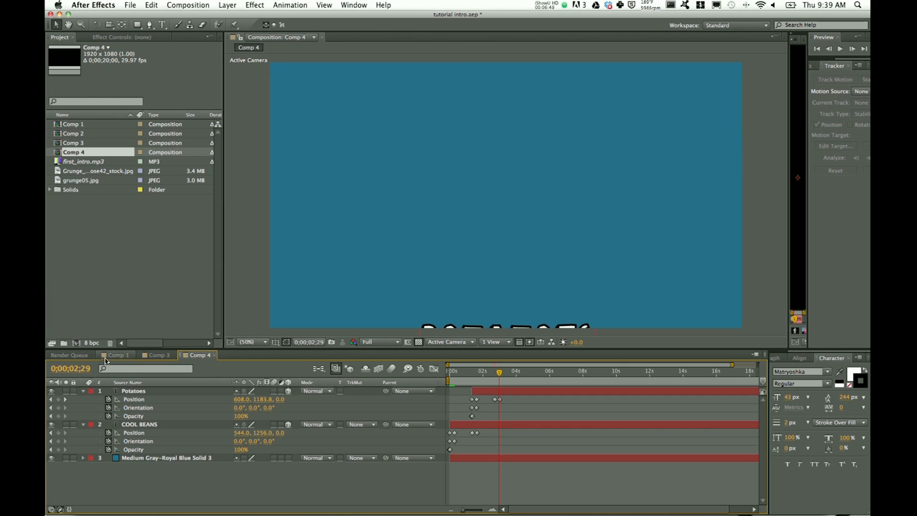
# Switch to Comp 1 and scrub through the MULTIMEDIA FUN TIMES animation.
pyautogui.click(117, 355)
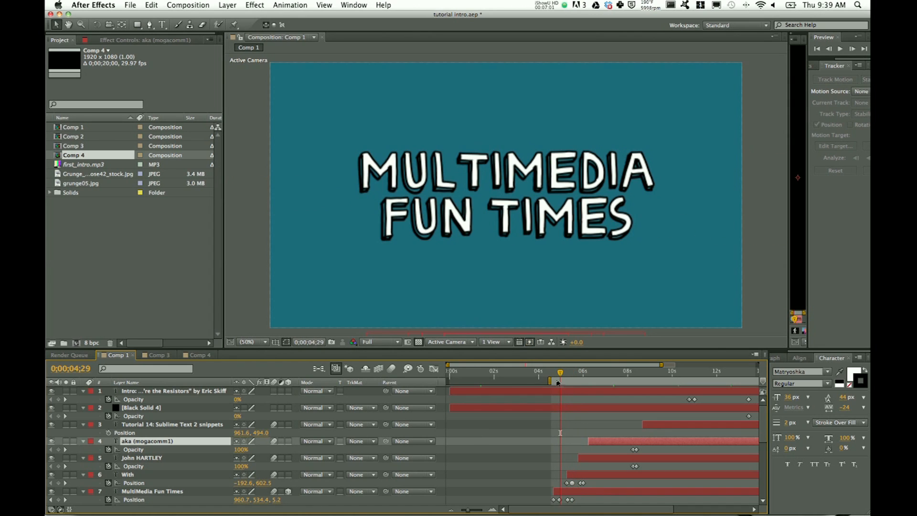
pyautogui.click(199, 355)
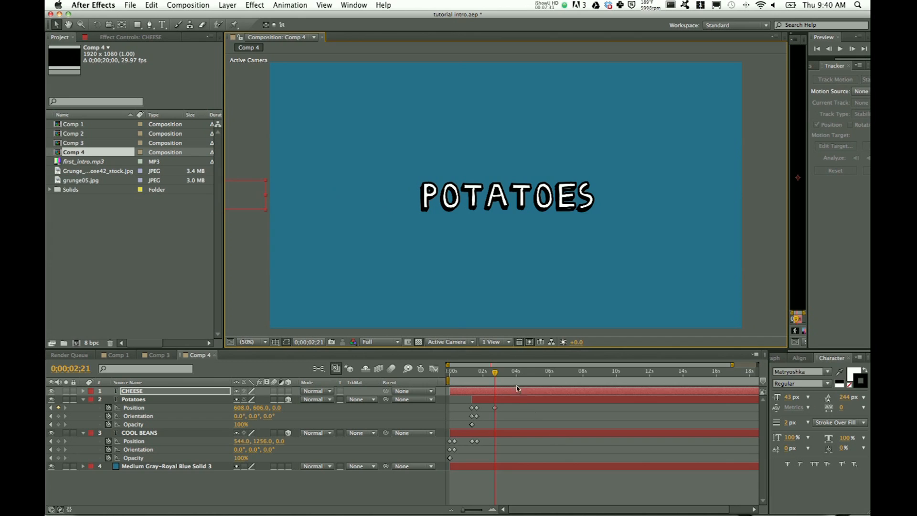
pyautogui.moveTo(499, 396)
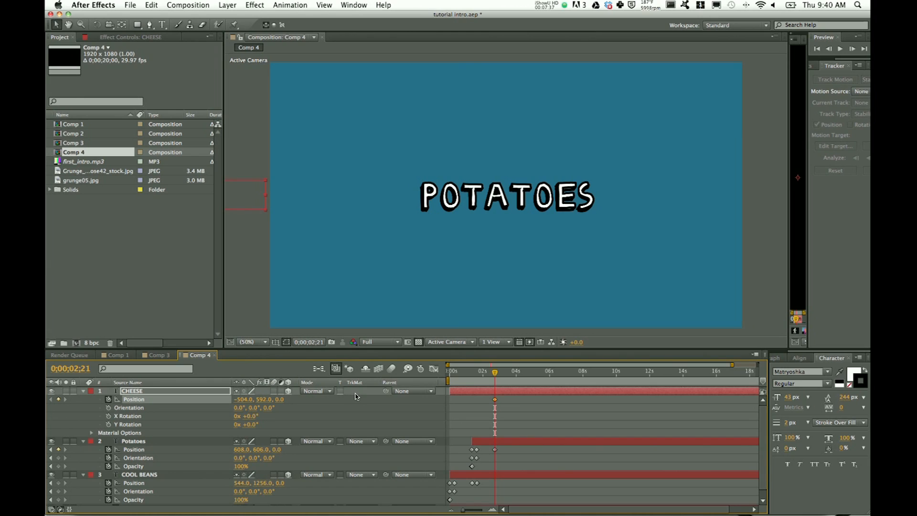
pyautogui.moveTo(238, 204)
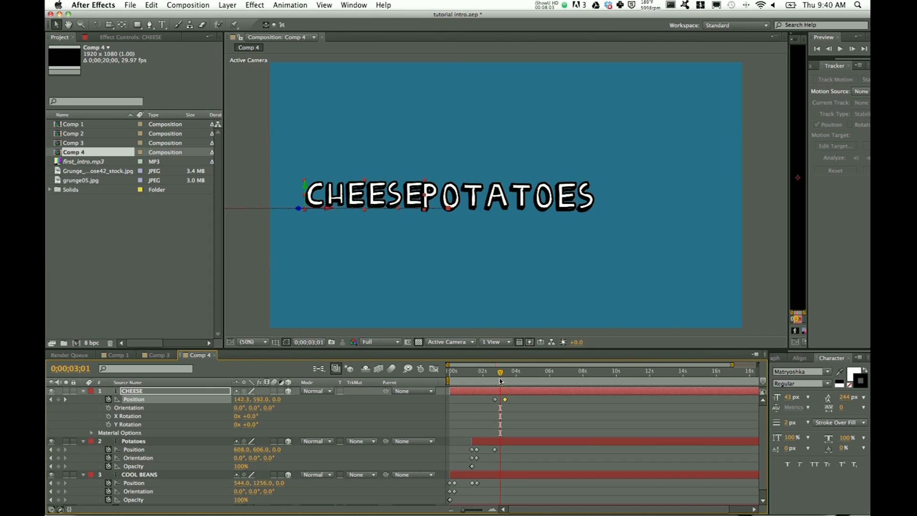
pyautogui.moveTo(637, 422)
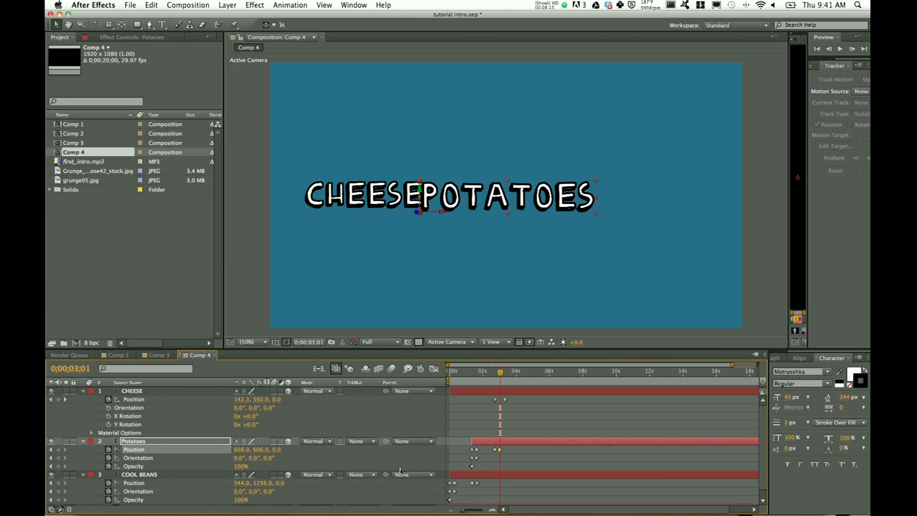
pyautogui.moveTo(499, 373)
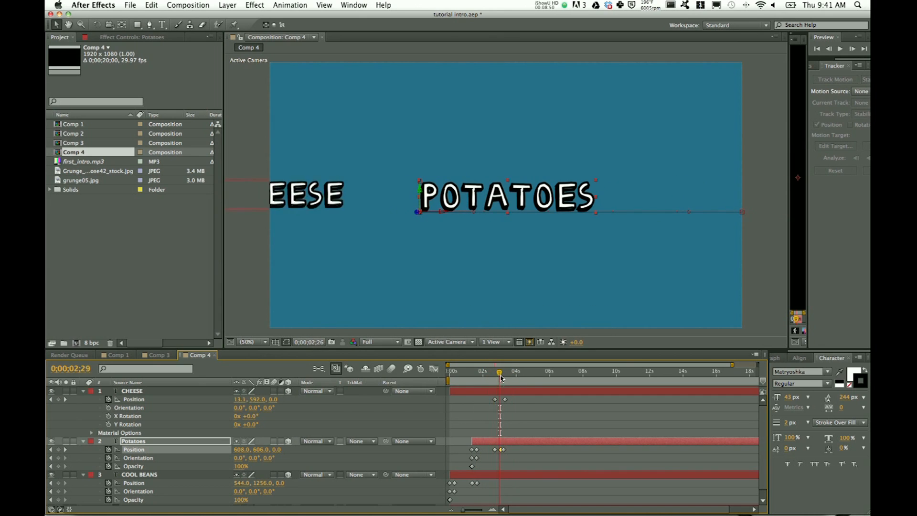
# Keyframe POTATOES' Position so CHEESE's collision pushes it off to the right.
pyautogui.click(510, 371)
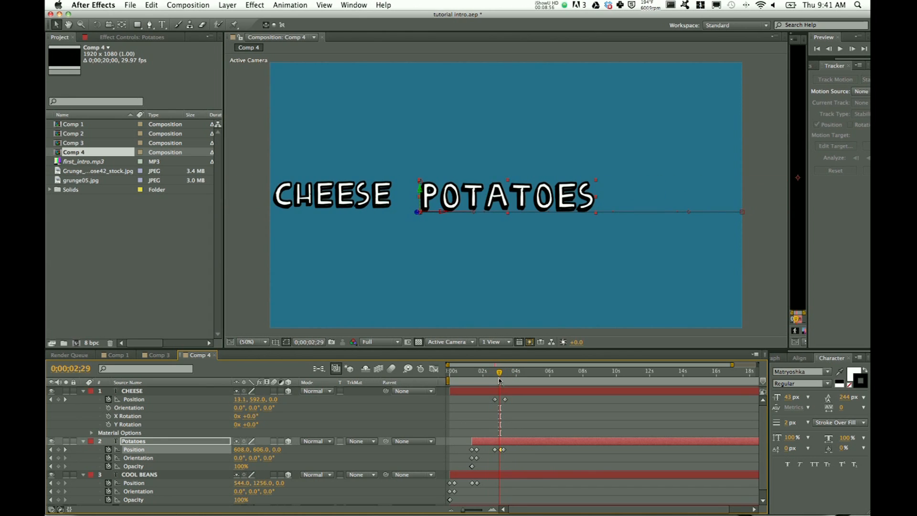
pyautogui.click(499, 371)
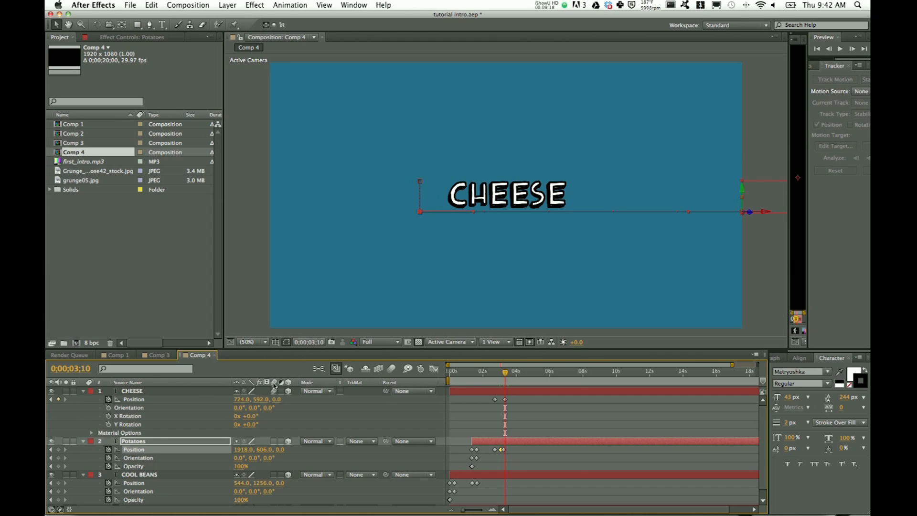
pyautogui.moveTo(274, 382)
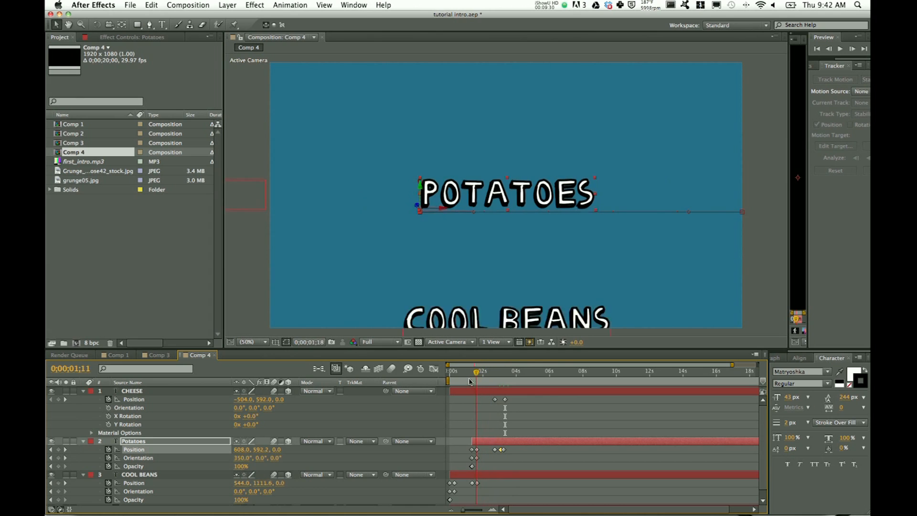
pyautogui.click(479, 371)
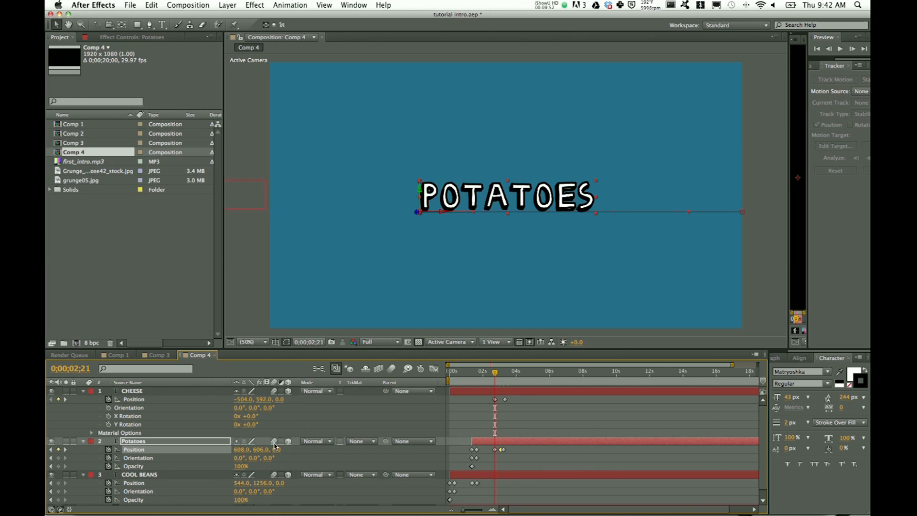
pyautogui.moveTo(557, 438)
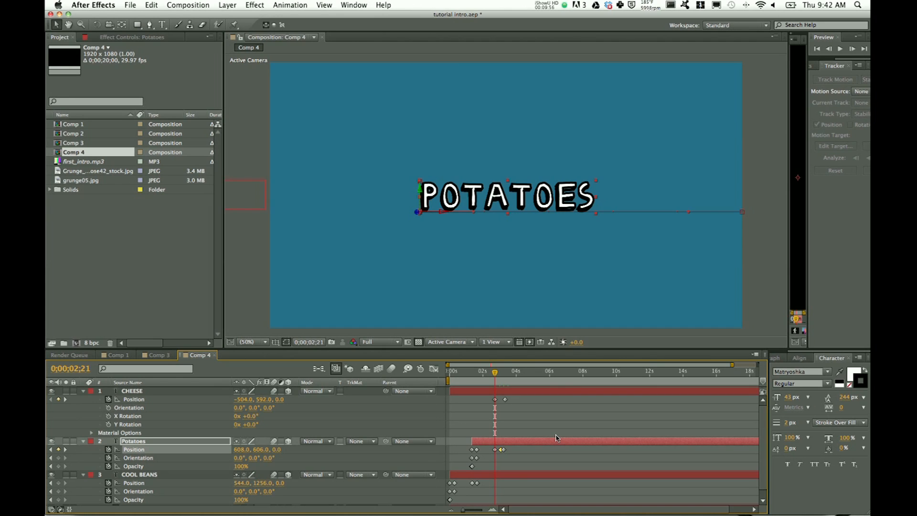
pyautogui.moveTo(496, 373)
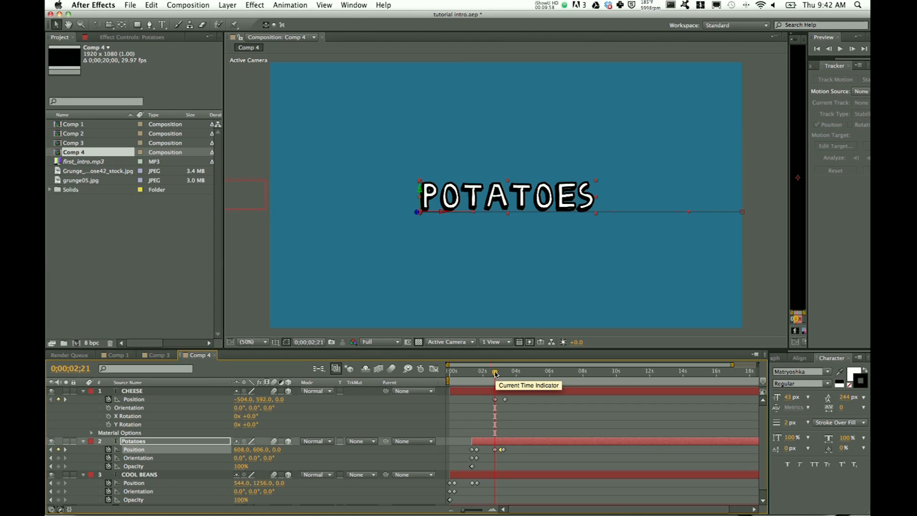